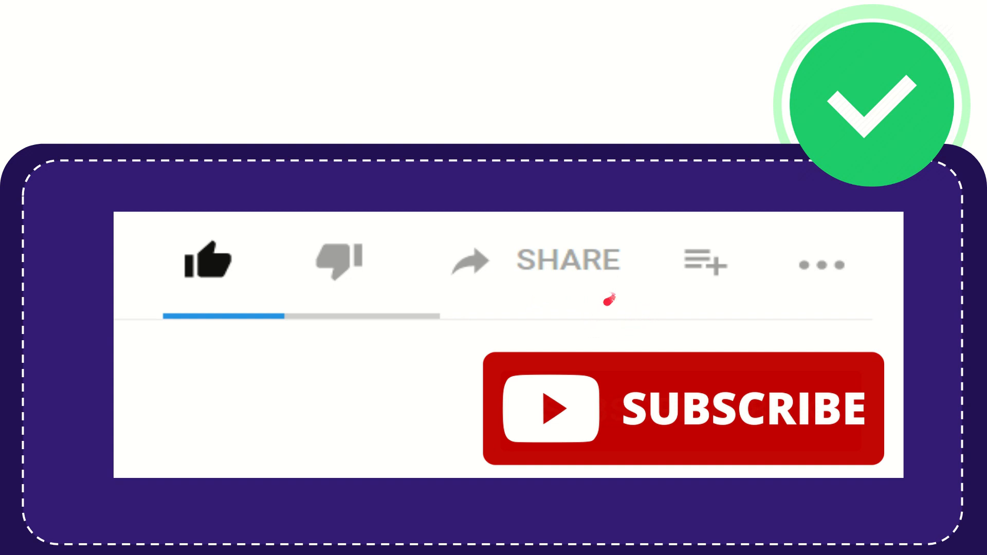
mouse_move(657, 286)
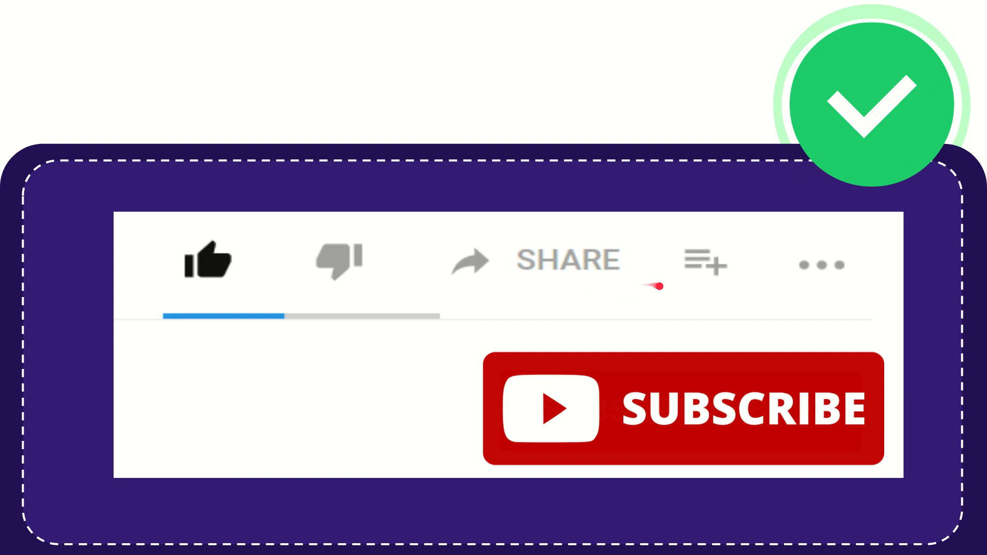